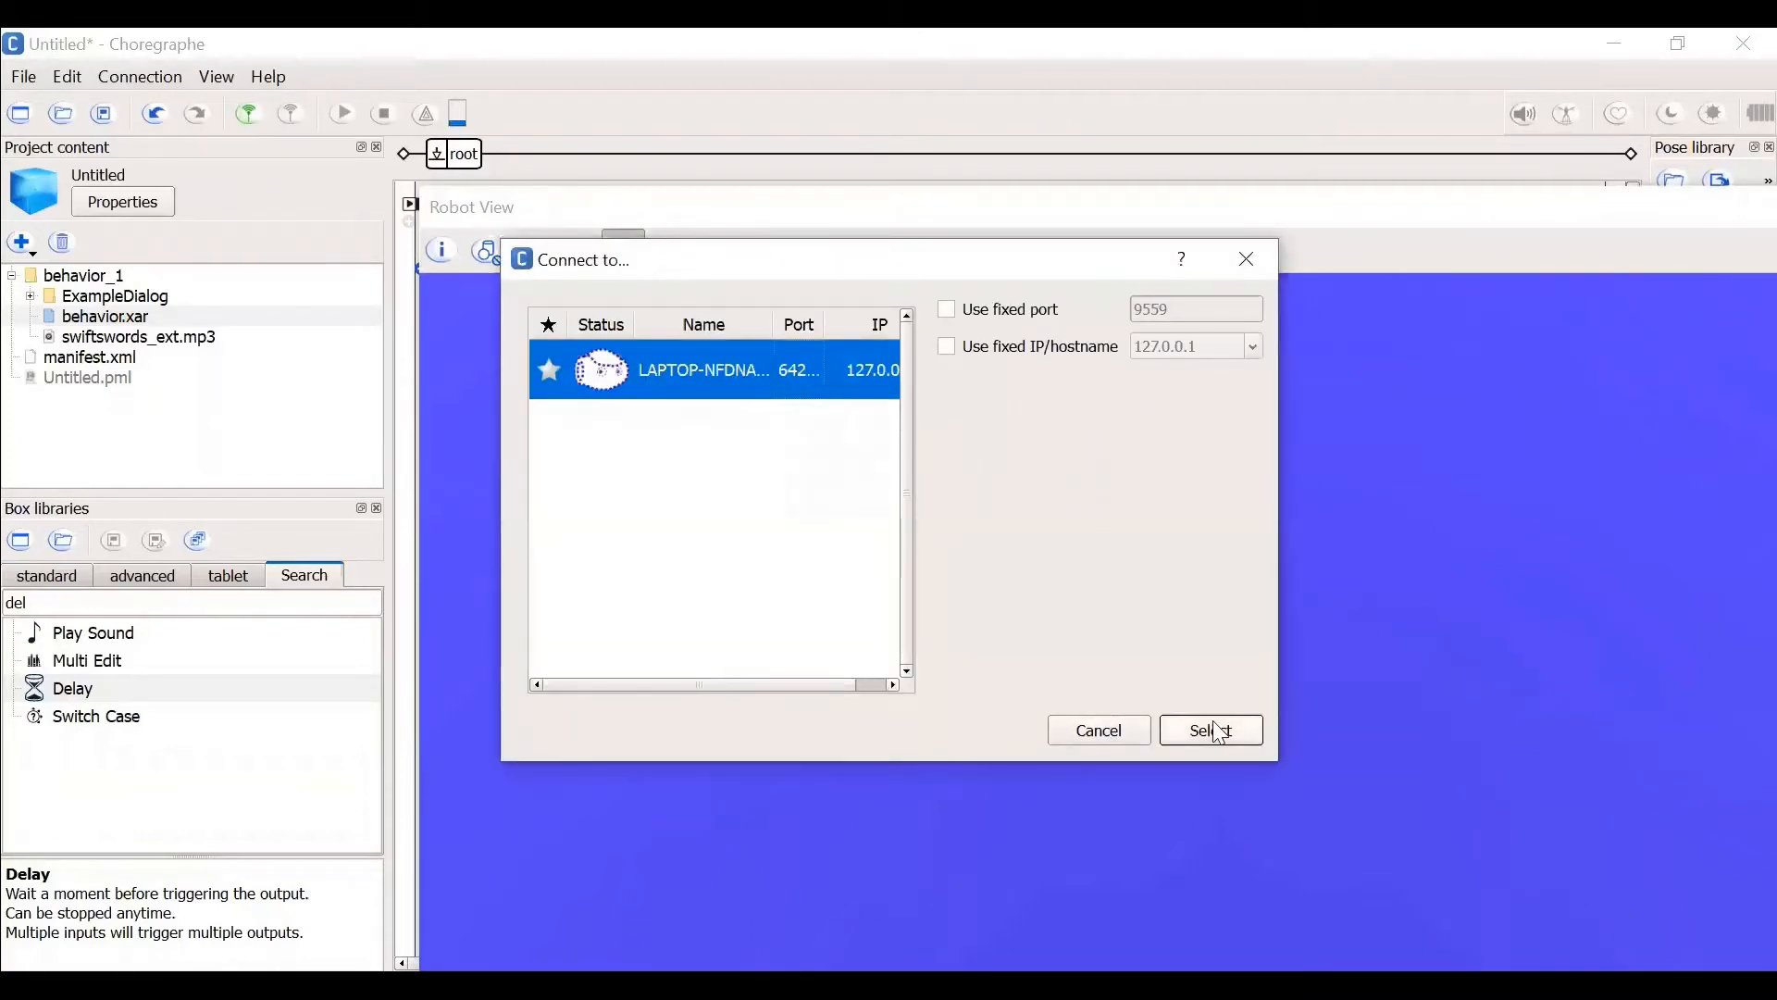
- Connect to the local virtual robot so NAO appears standing in Robot View
click(1209, 730)
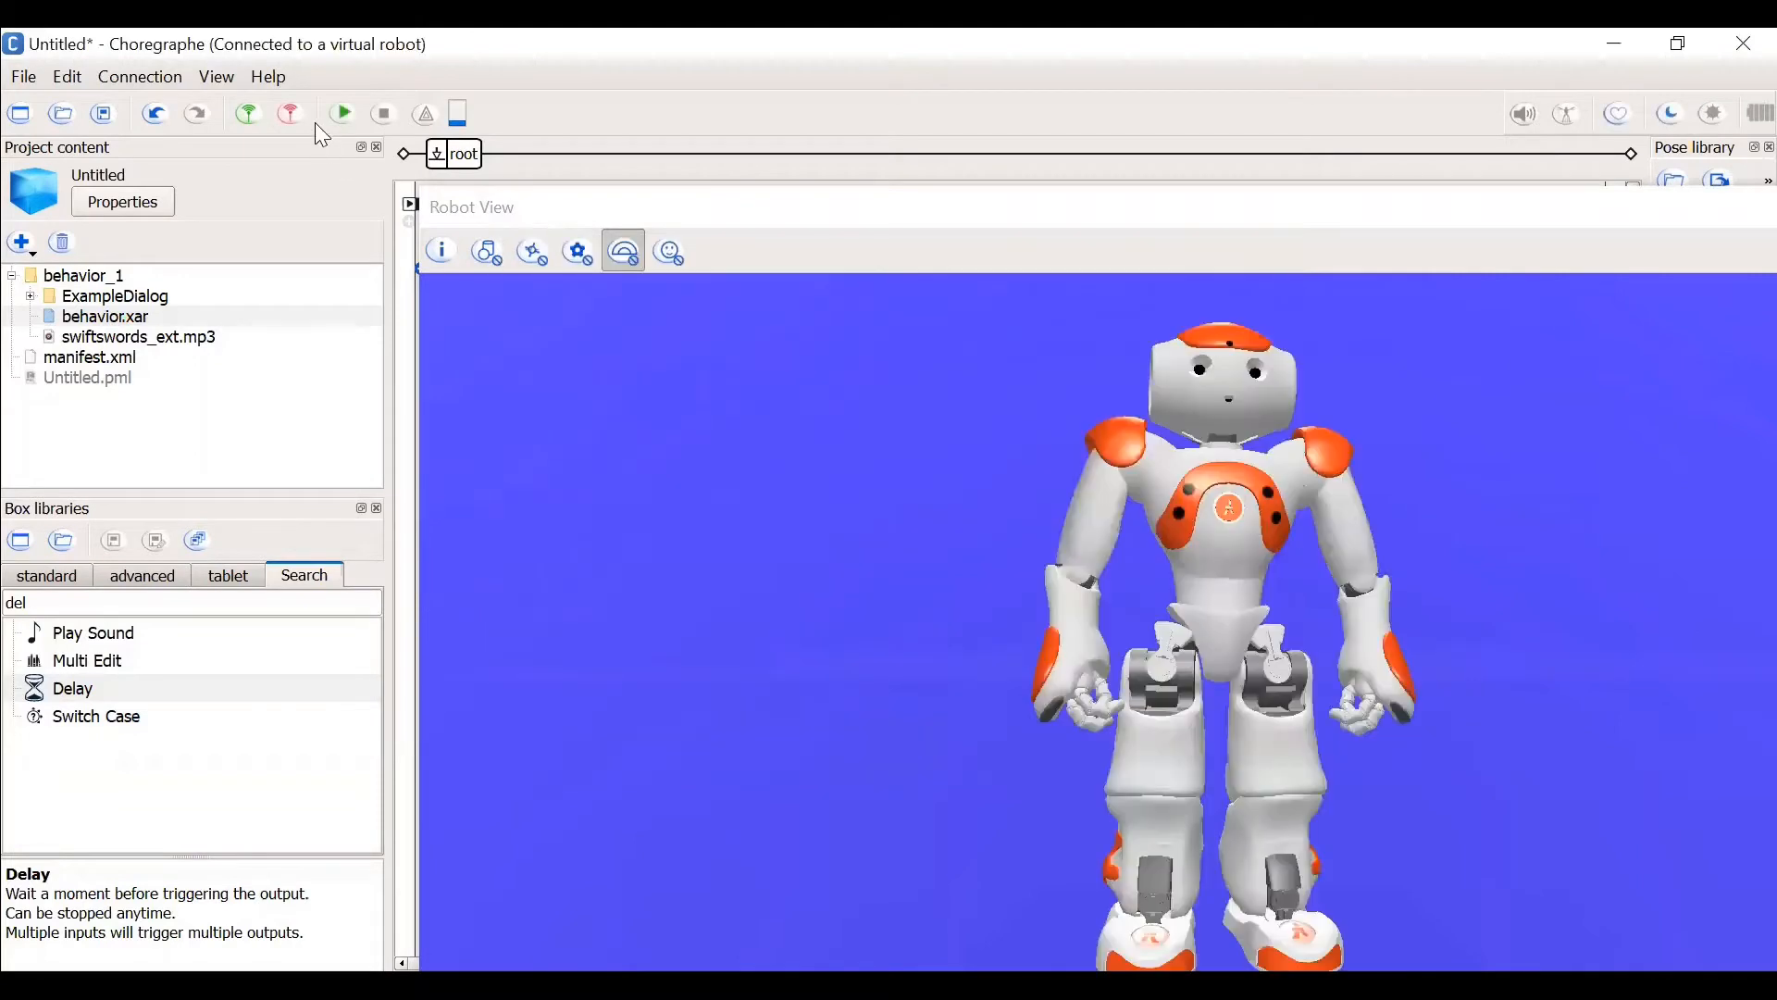
mouse_move(1246, 608)
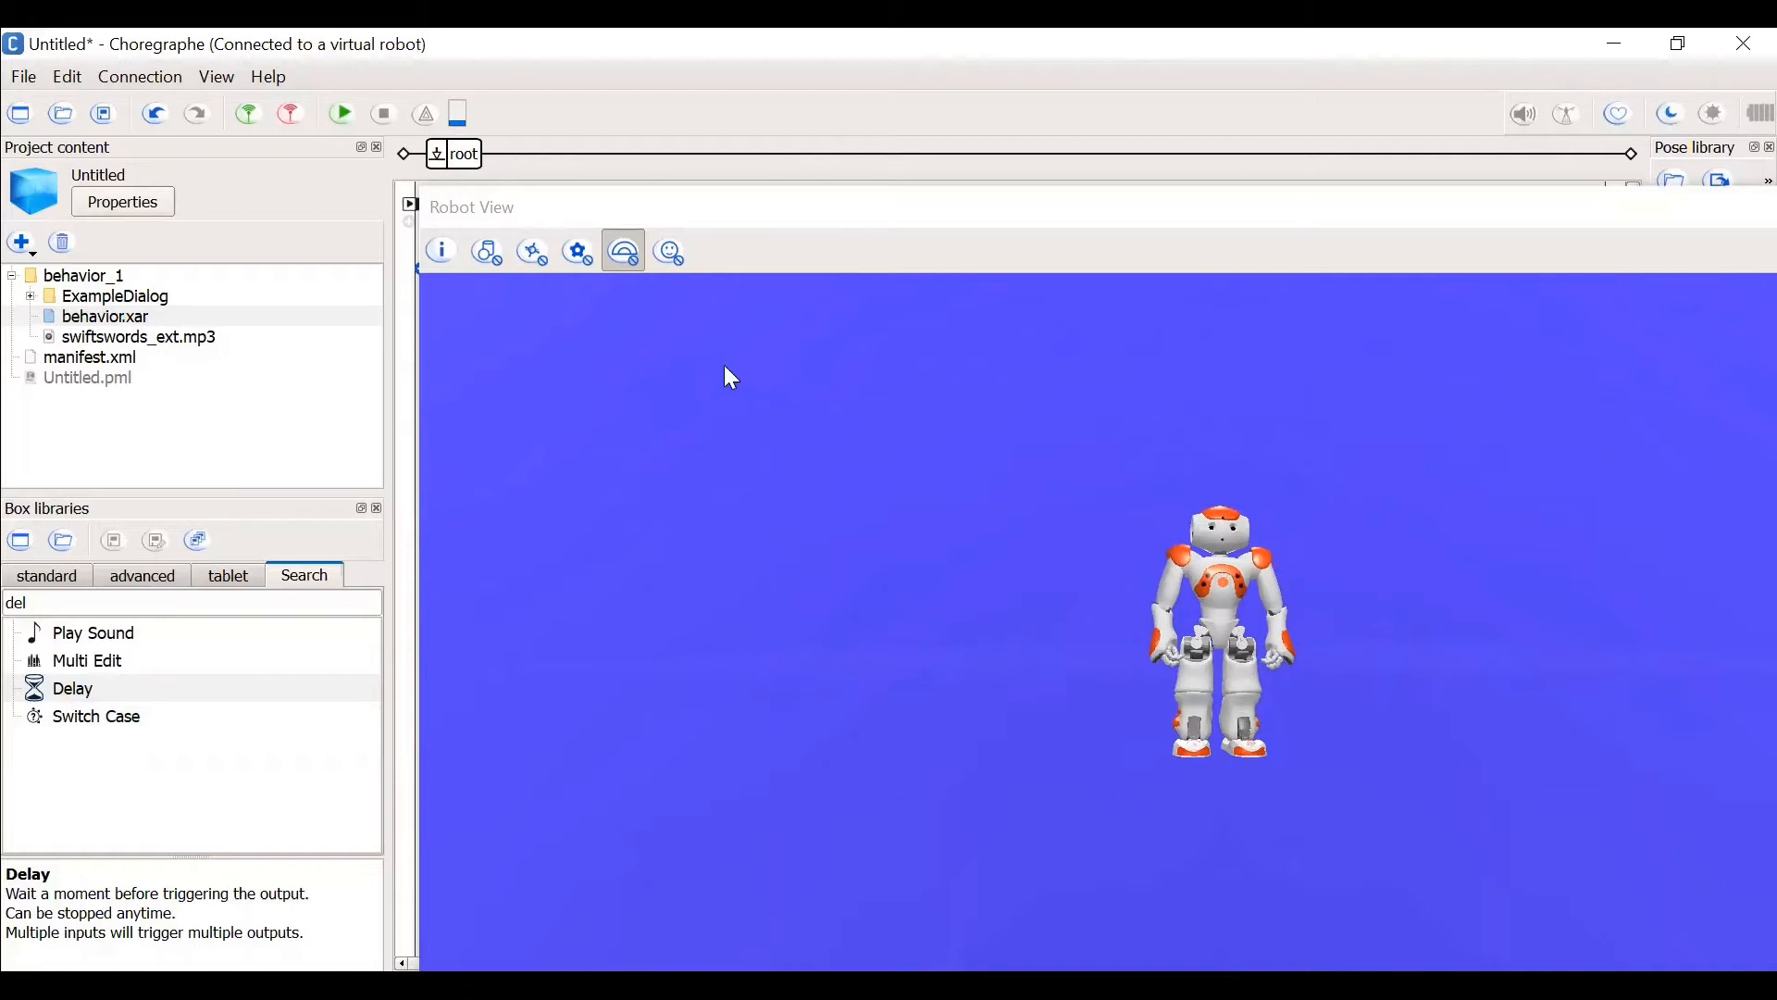
- Play the behavior so the virtual NAO speaks, sits, warms up, dances and ends standing, then stop playback
click(340, 113)
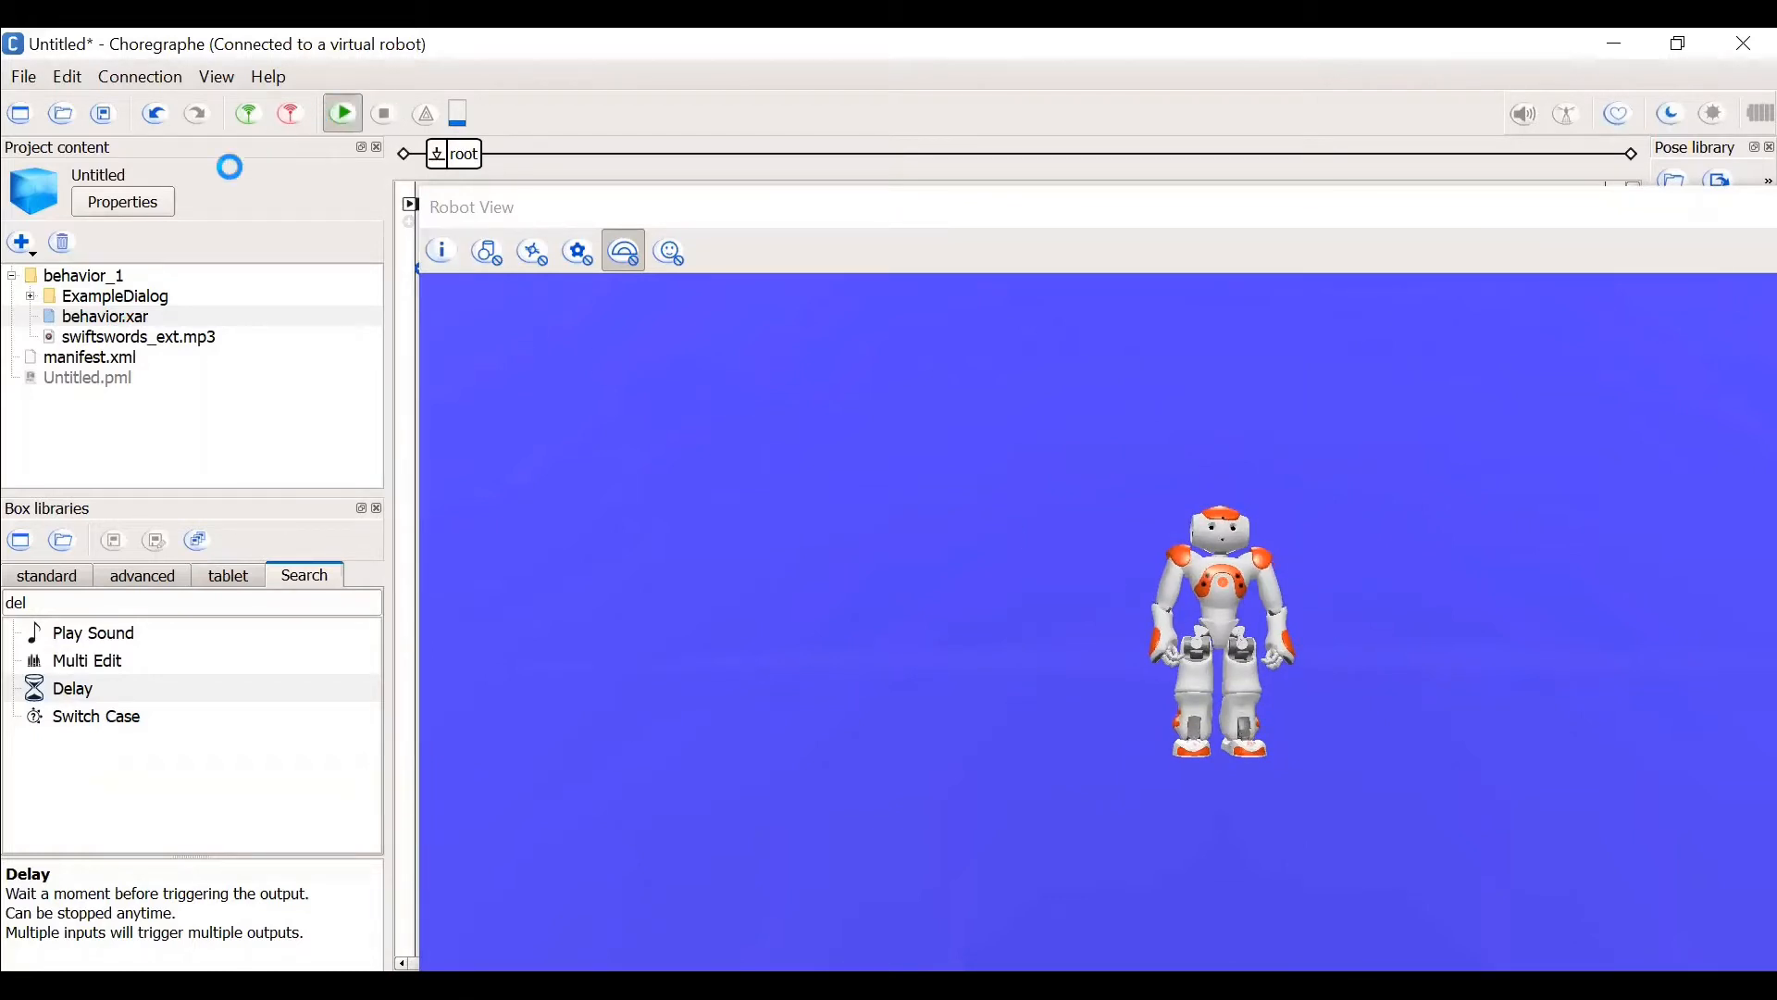
click(341, 113)
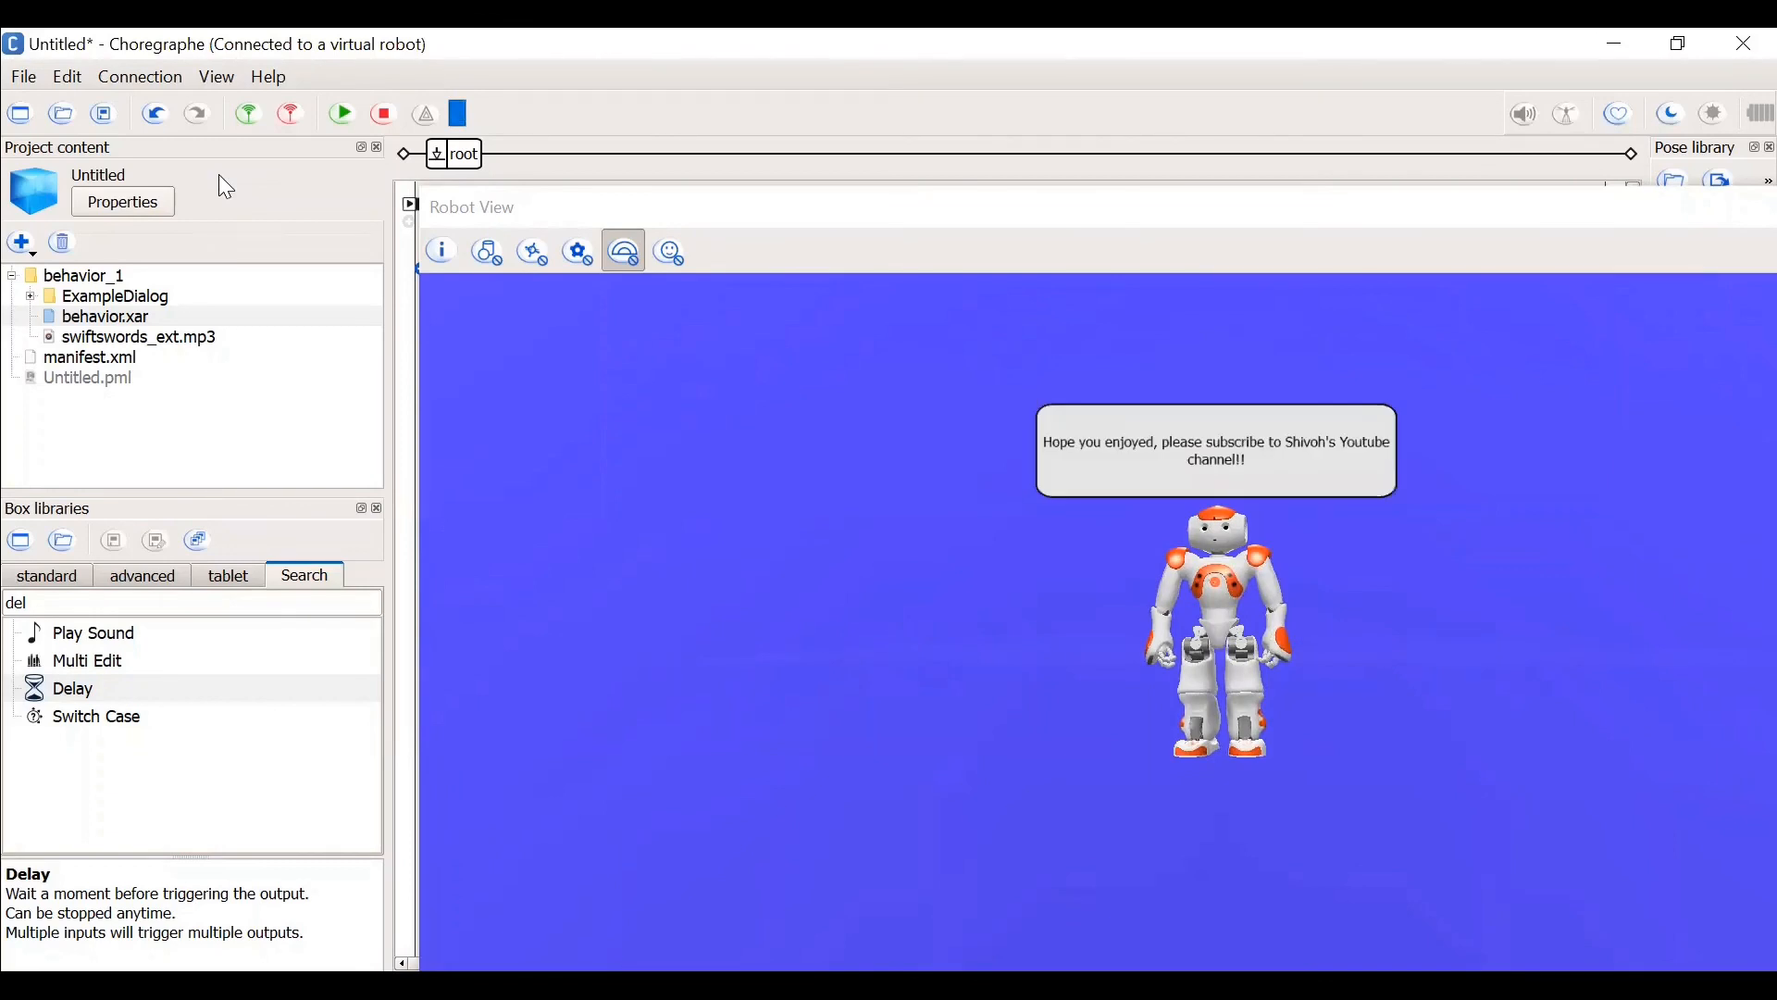
click(382, 113)
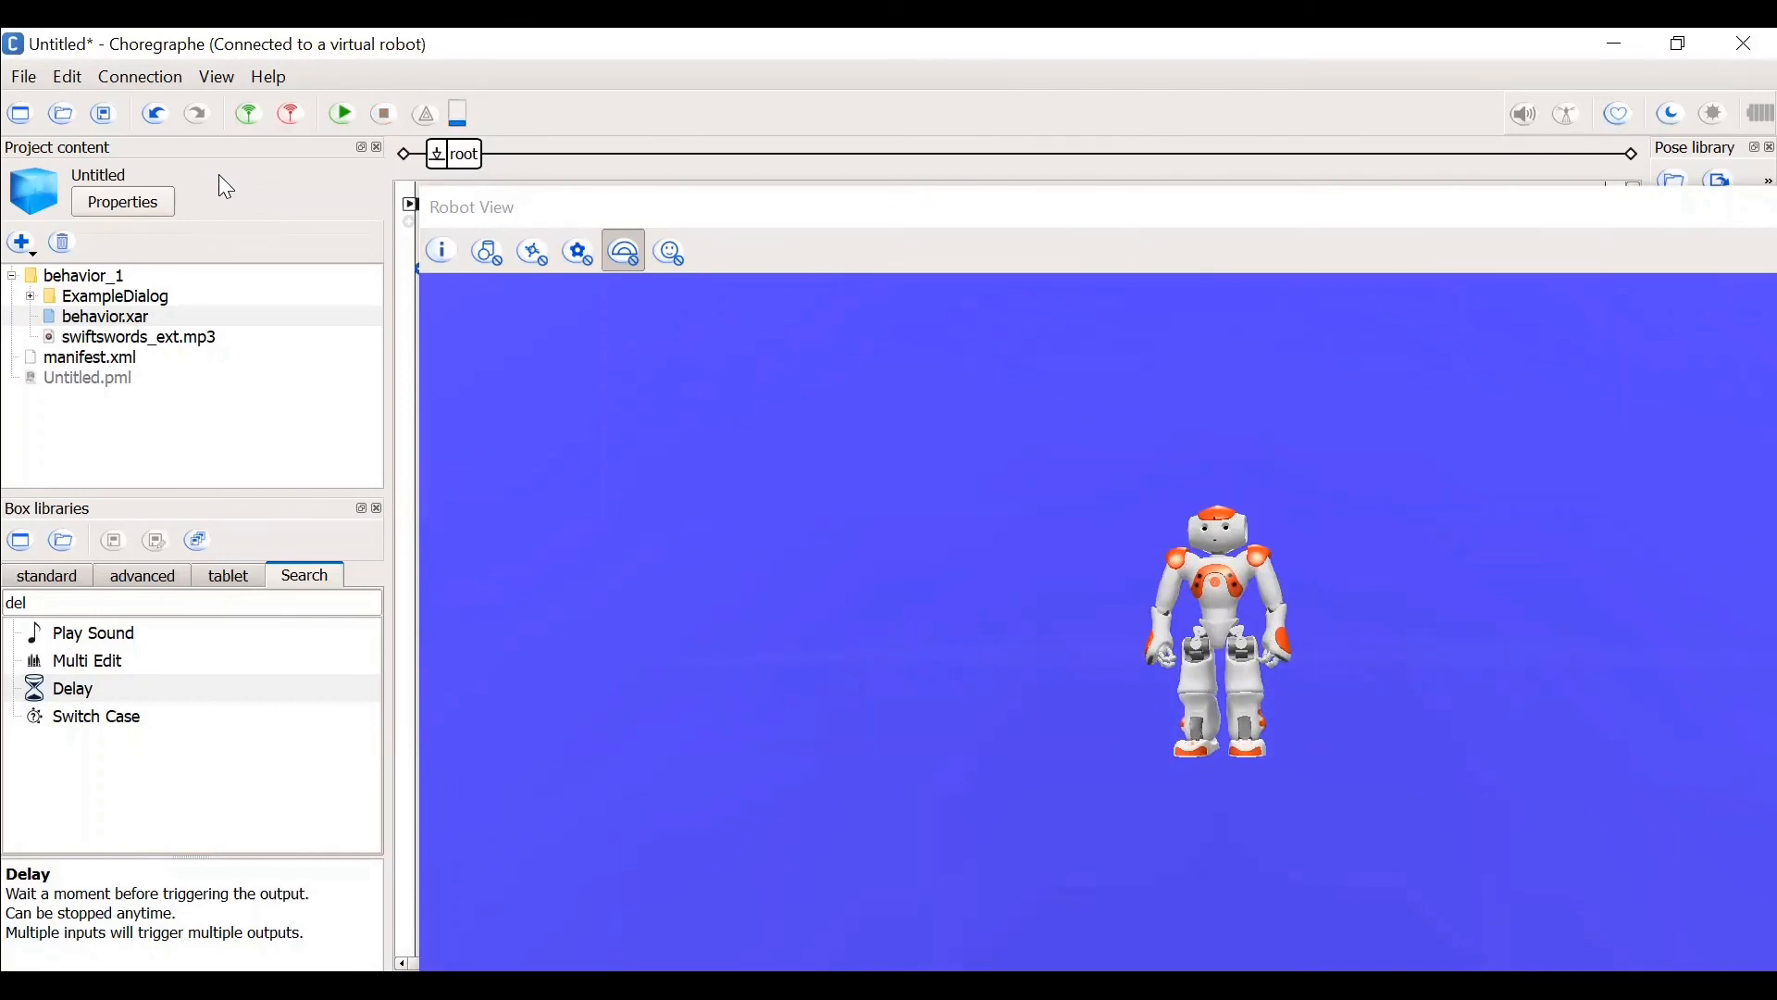